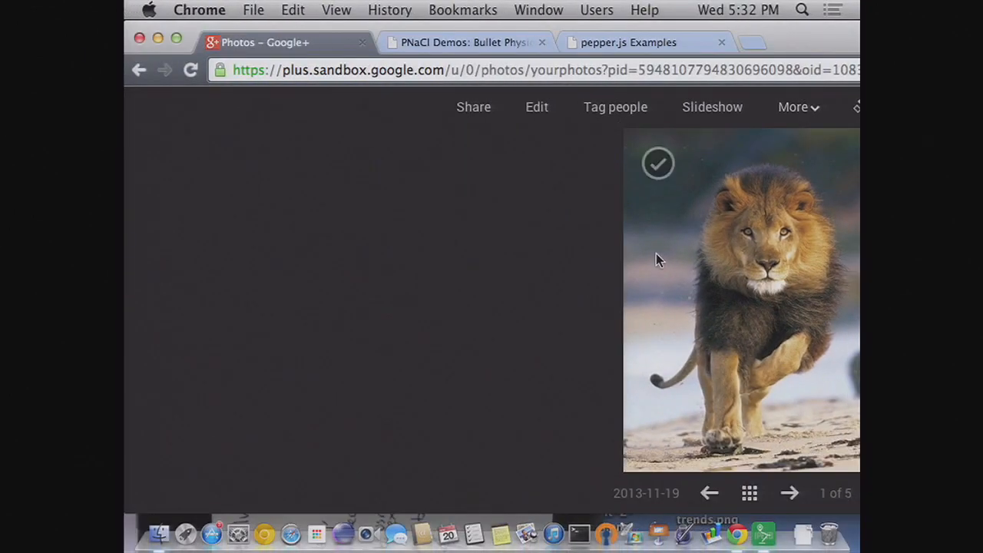
mouse_move(774, 267)
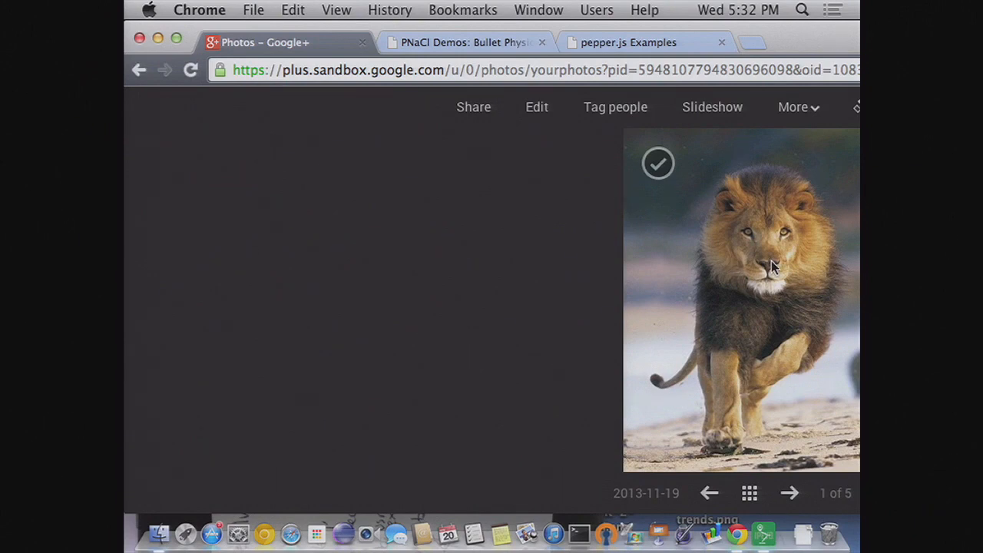
- Put the lion photo into edit mode so its adjustment tools become available
click(536, 107)
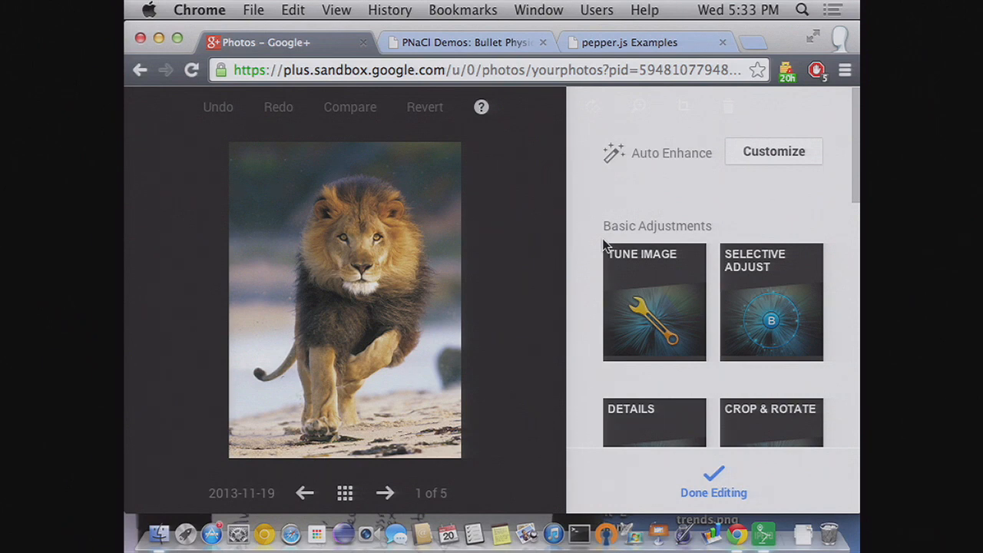
- In Tune Image, apply a colour-boosting preset, push Saturation further right, and apply the changes
click(654, 301)
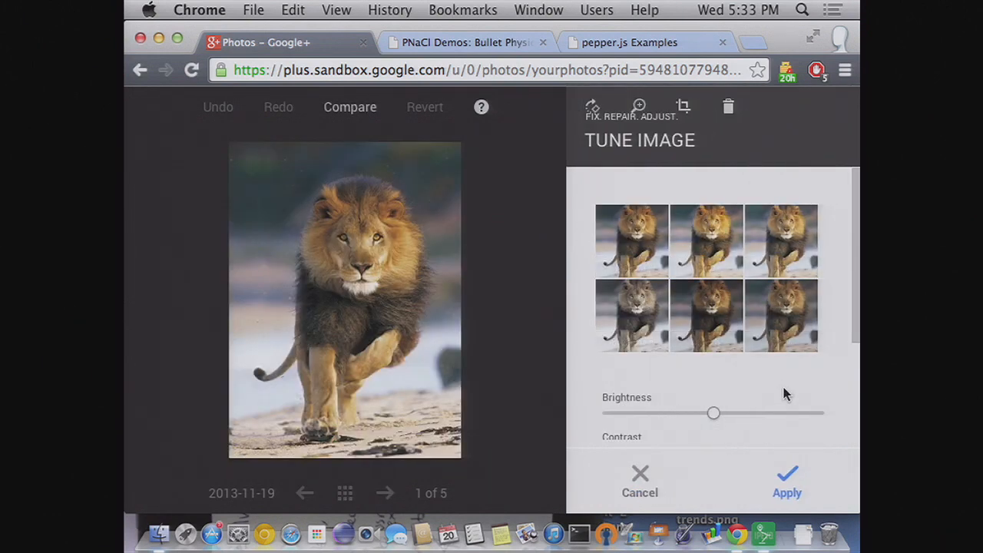
scroll(down, 3)
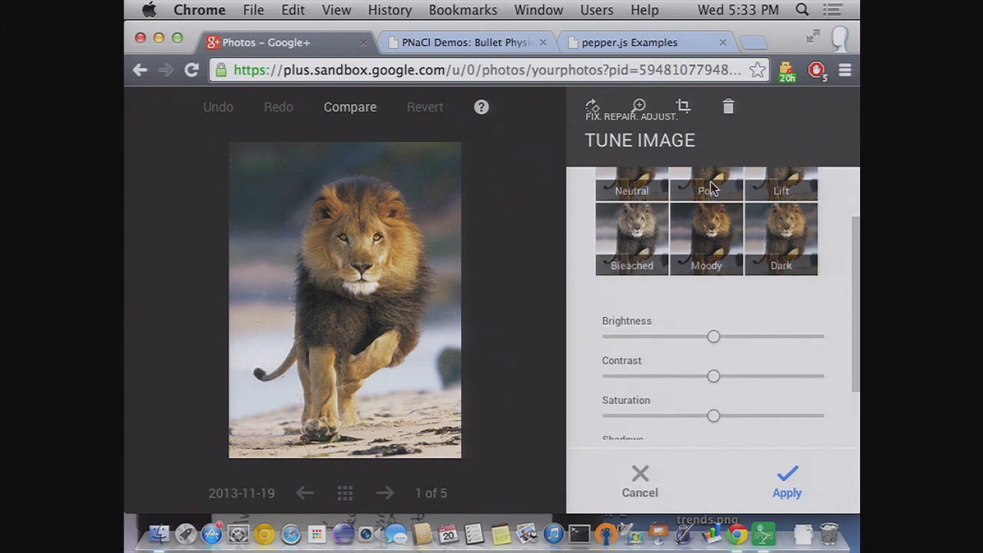
click(705, 238)
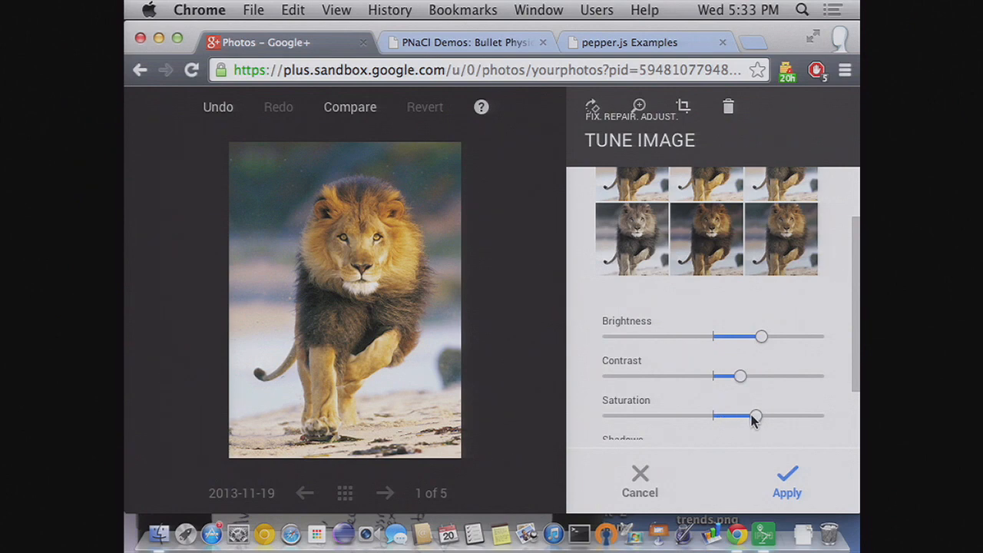
drag(755, 415, 792, 414)
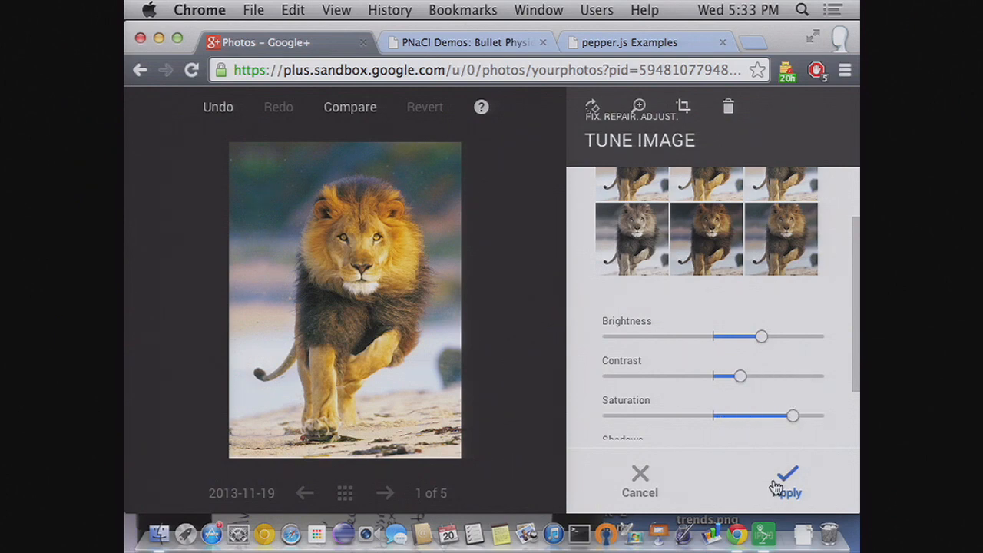
click(785, 484)
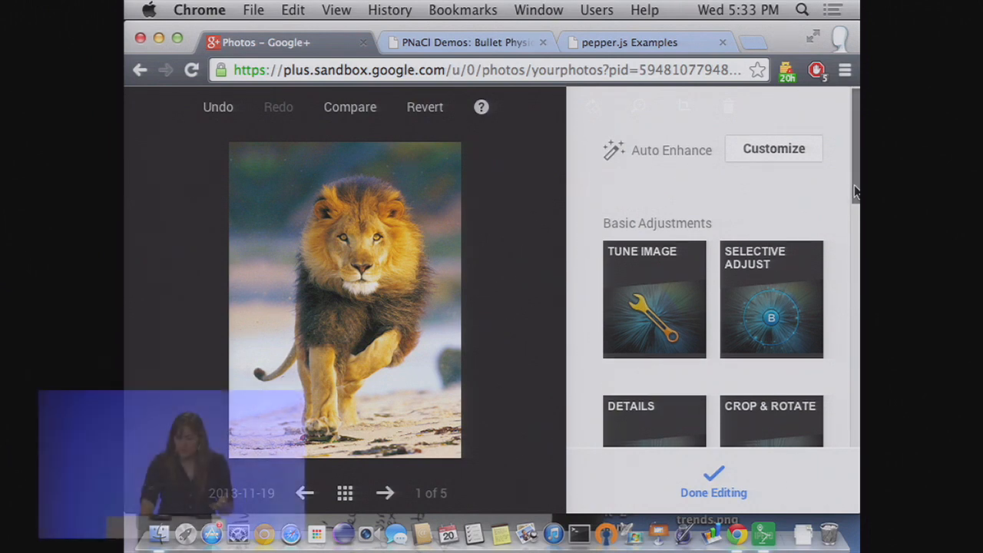
- Under Creative Adjustments, shuffle Retrolux to a new random vintage look and apply it
scroll(down, 3)
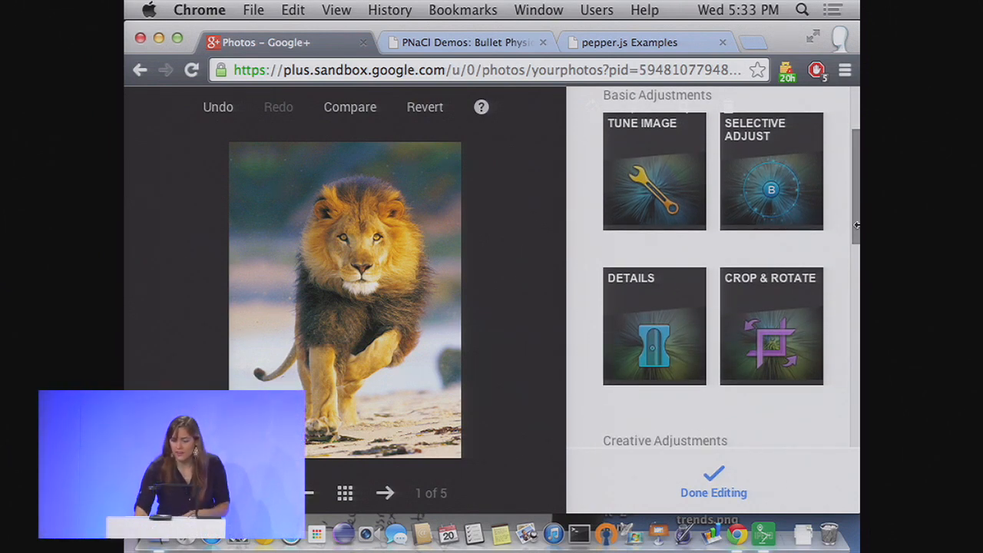
scroll(down, 3)
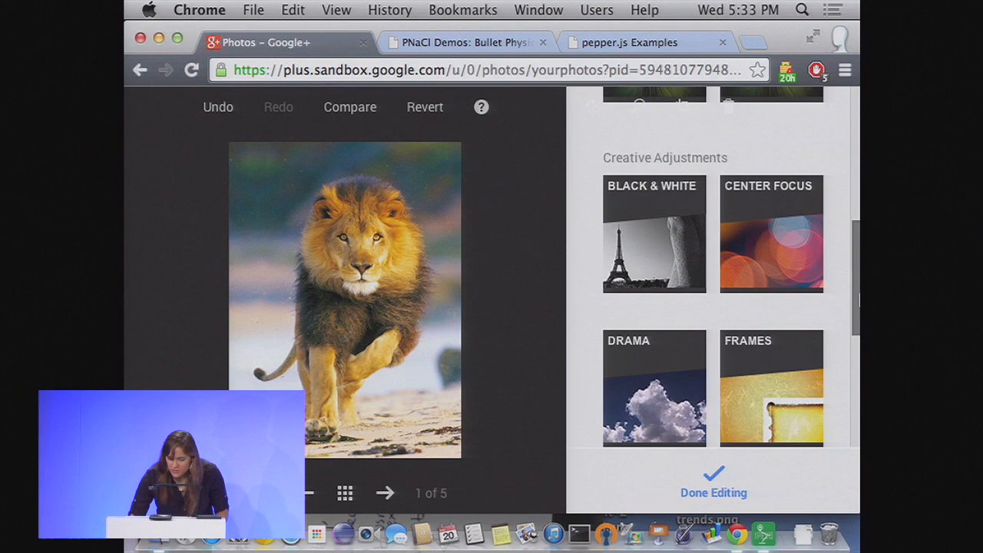
scroll(down, 3)
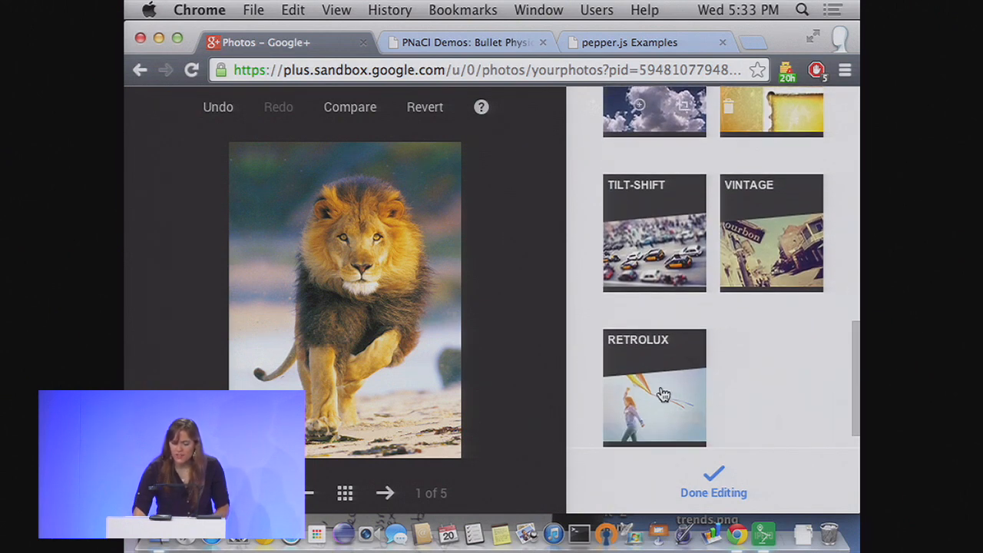
click(654, 387)
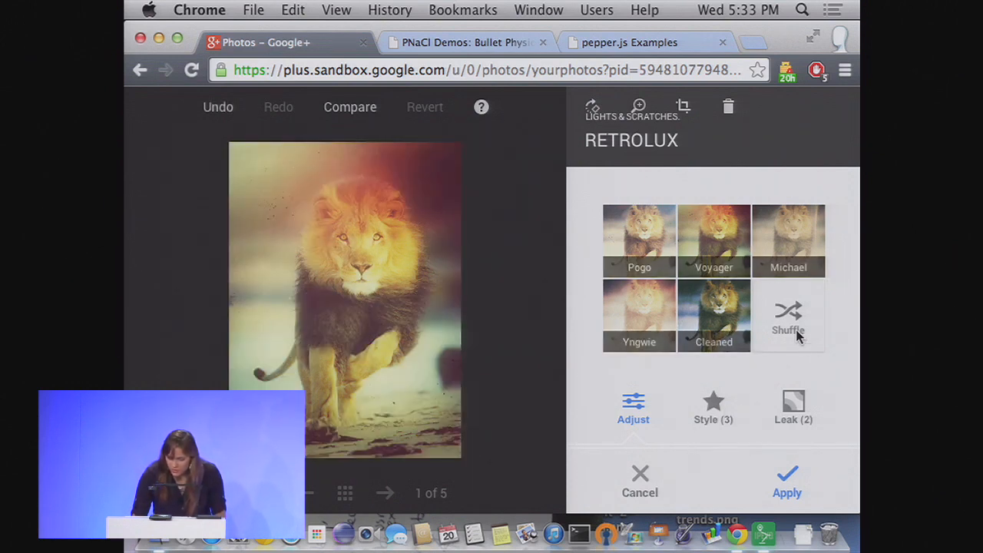
click(786, 315)
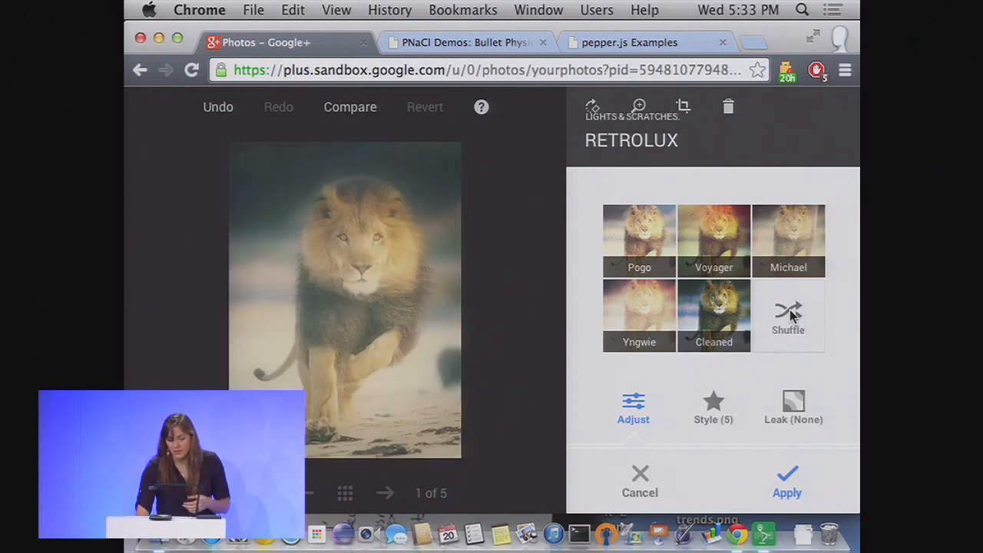
click(786, 315)
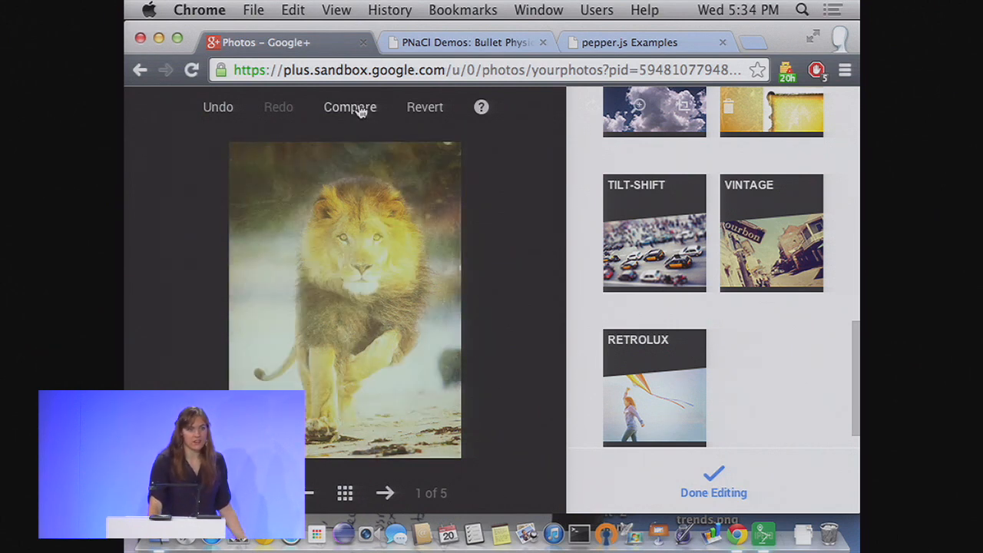
click(350, 107)
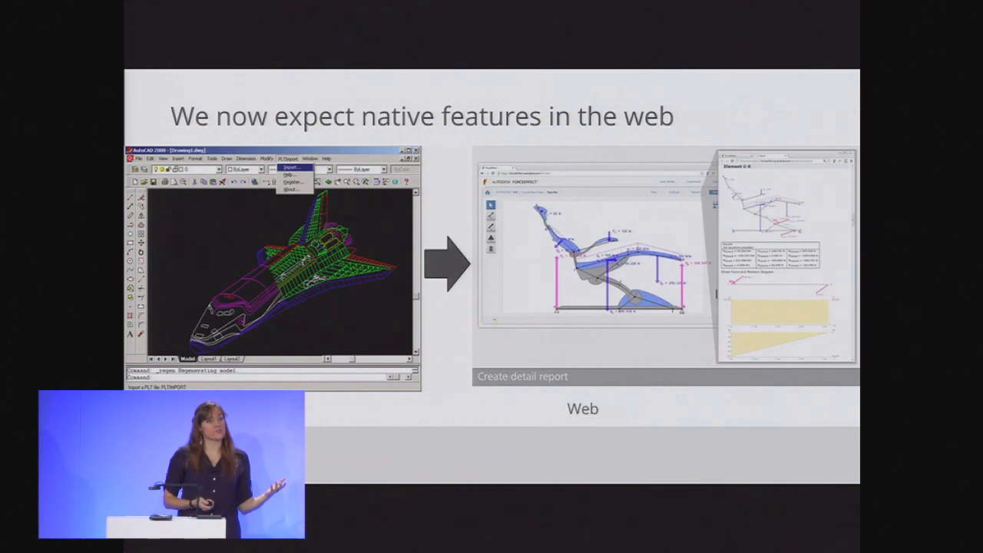
- Advance past the native-code history timeline slide to the Bullet Physics demo slide
key(Right)
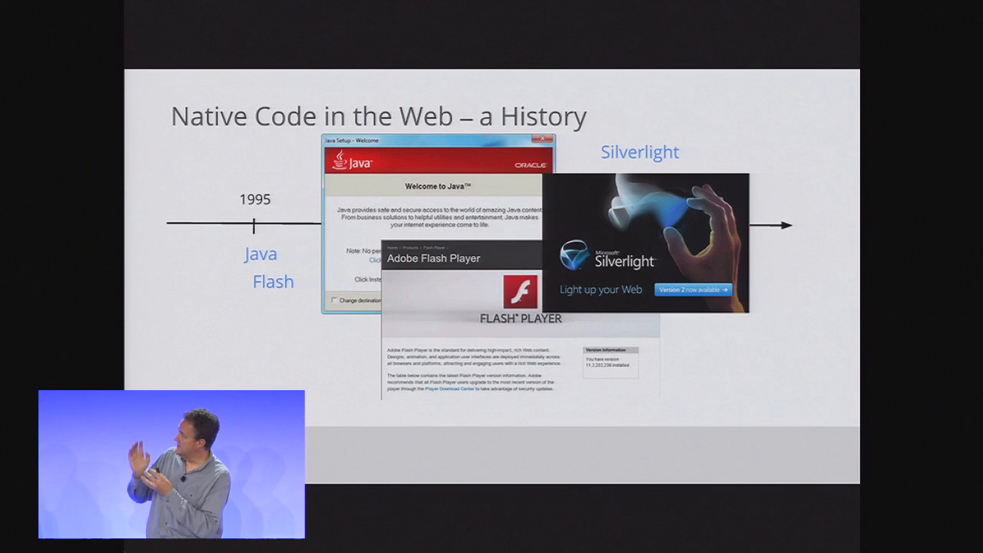
key(Right)
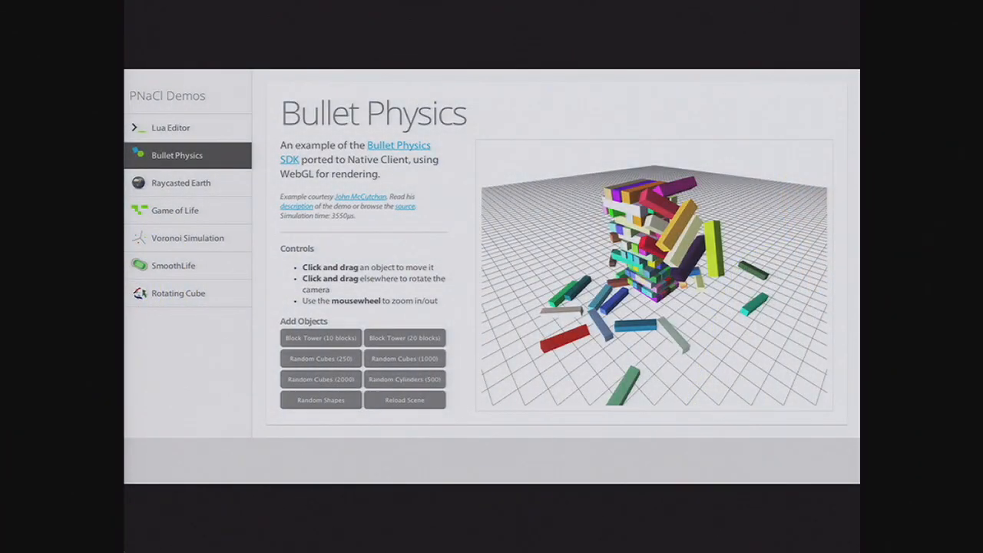
- Switch to the PNaCl Demos tab and bring up the Lua Interpreter demo with its Lua 5.2.2 shell
click(284, 43)
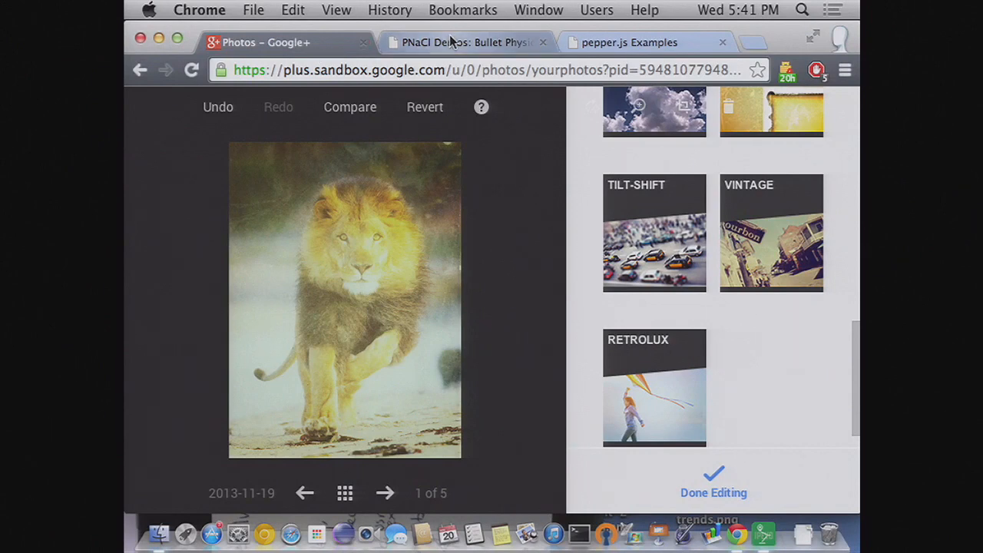
click(468, 43)
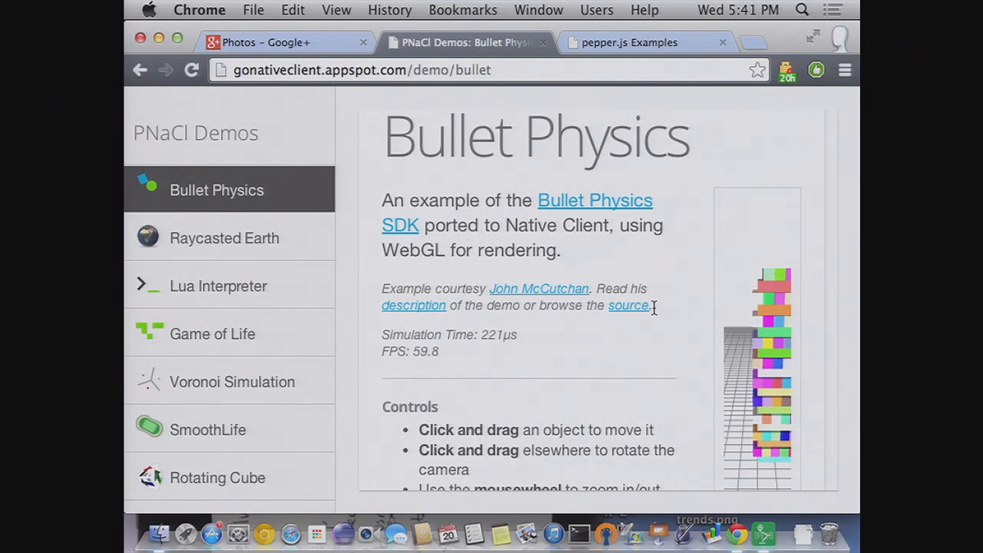
scroll(down, 3)
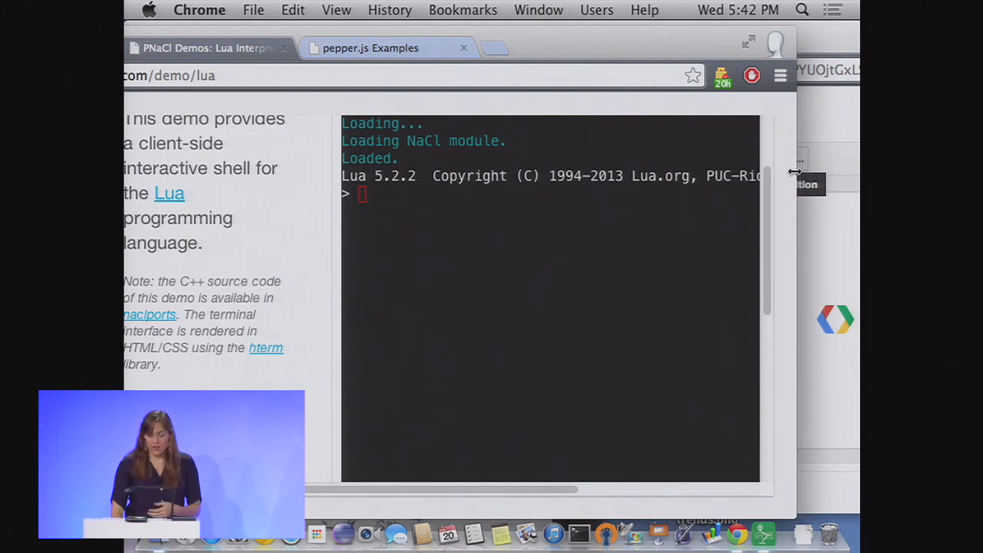
- Scroll down the Lua demo sidebar toward the Paste Snippets buttons
scroll(down, 3)
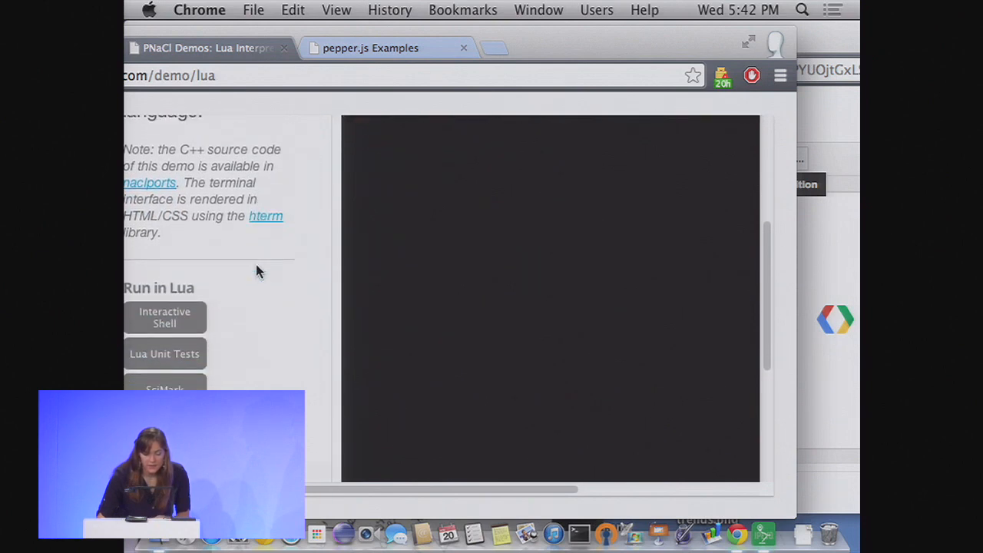
scroll(down, 3)
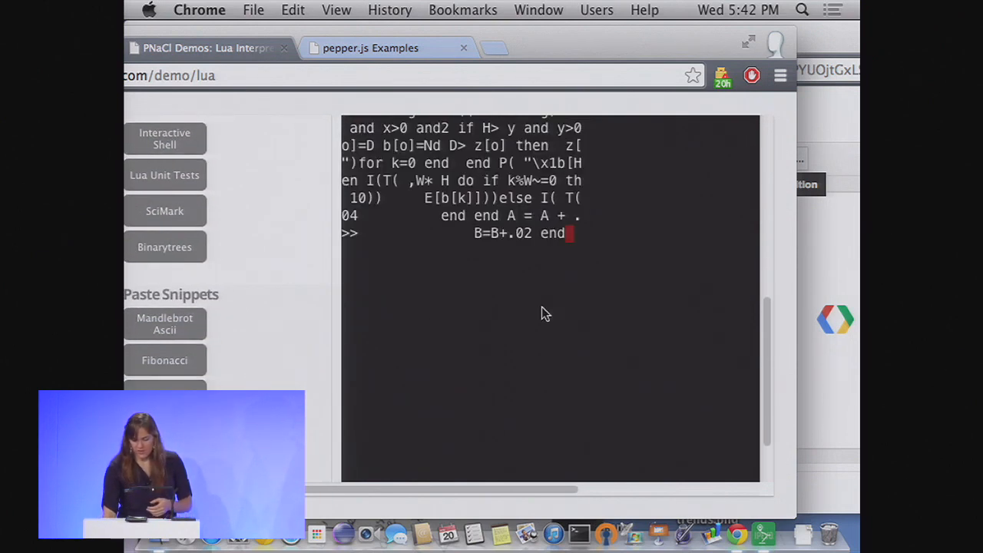
scroll(down, 3)
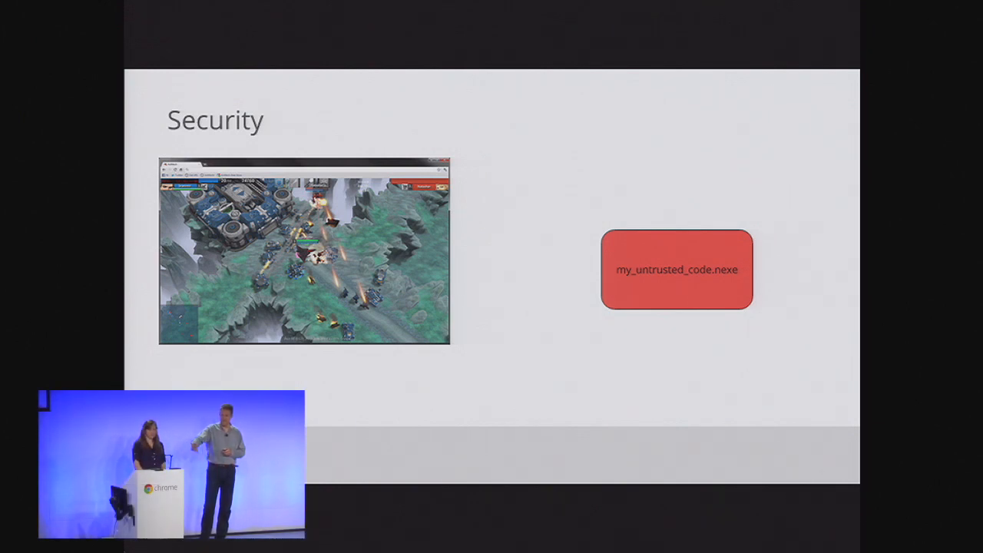
- Advance from the Security slide to the Platform Independence slide
key(right)
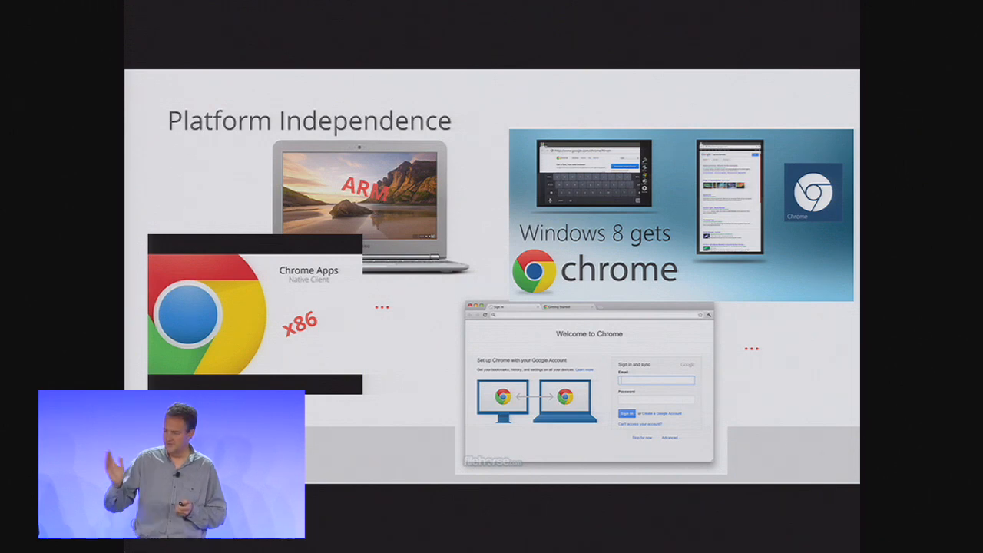
- Advance past the Platform Independence slide showing Chrome on ARM, x86 and Windows 8
key(Right)
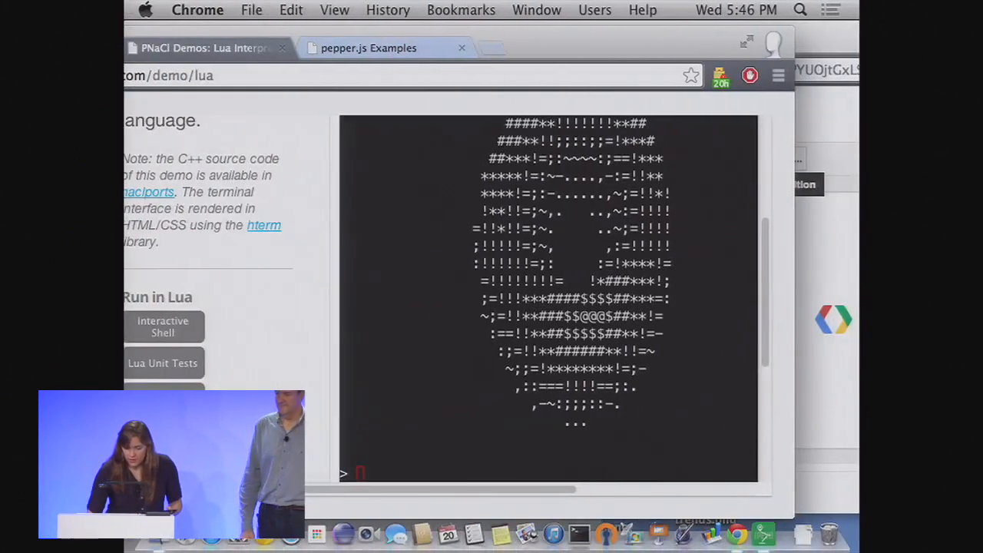
- Switch to the pepper.js Examples page and scroll to the running Voronoi demo and its 256-point settings
click(369, 48)
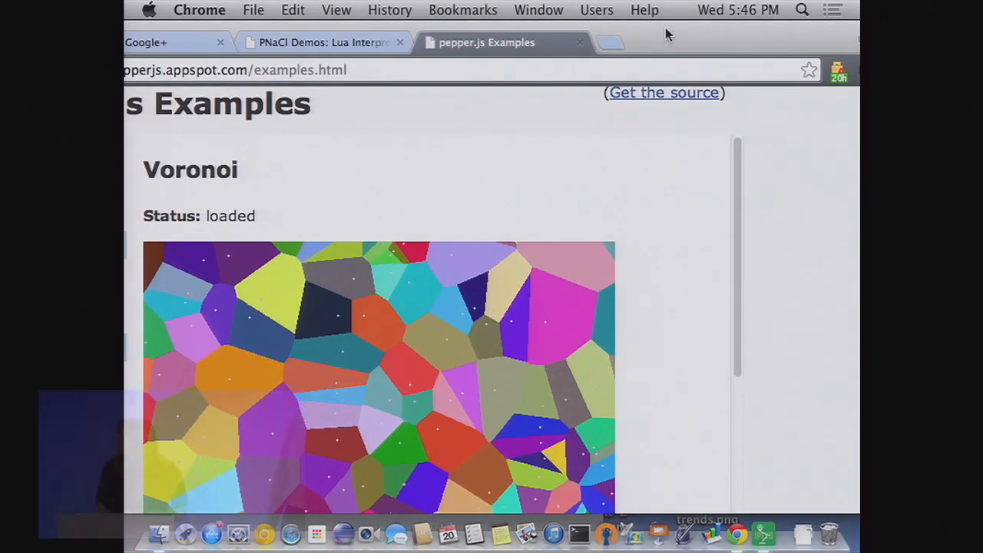
scroll(down, 3)
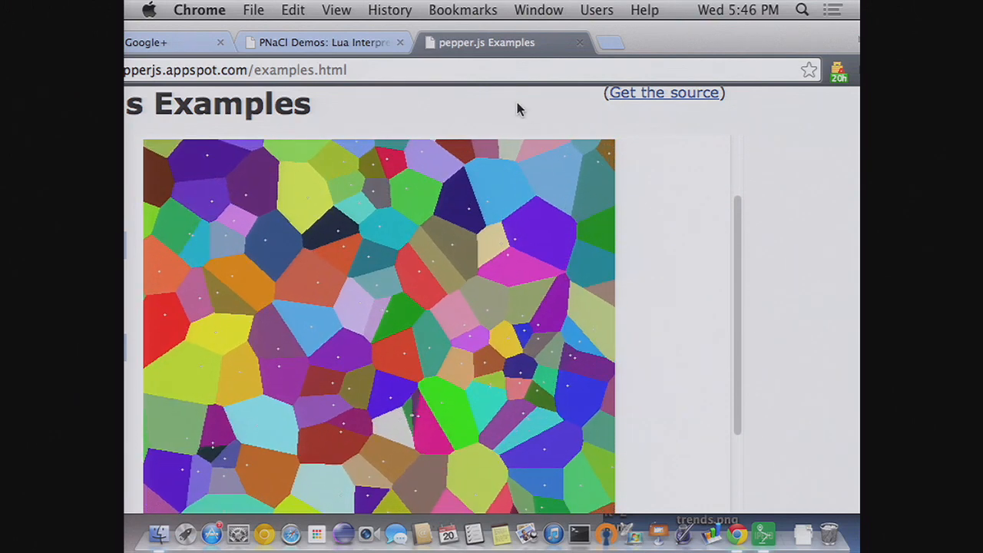
scroll(down, 3)
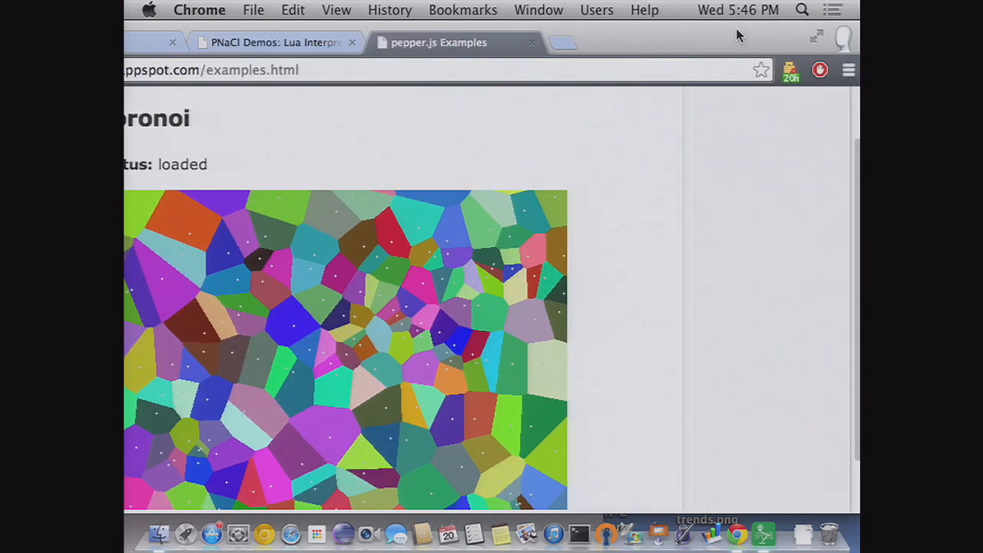
scroll(down, 3)
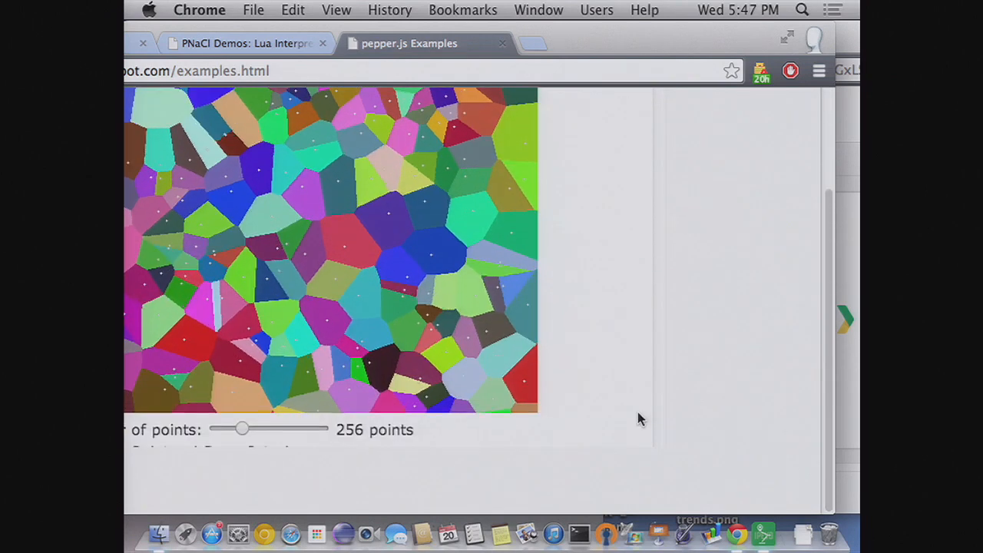
scroll(down, 3)
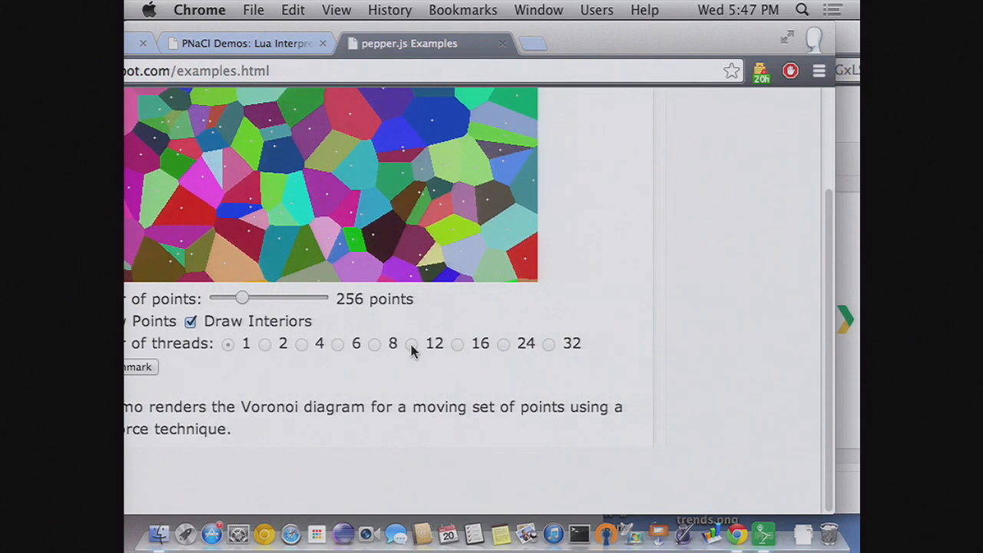